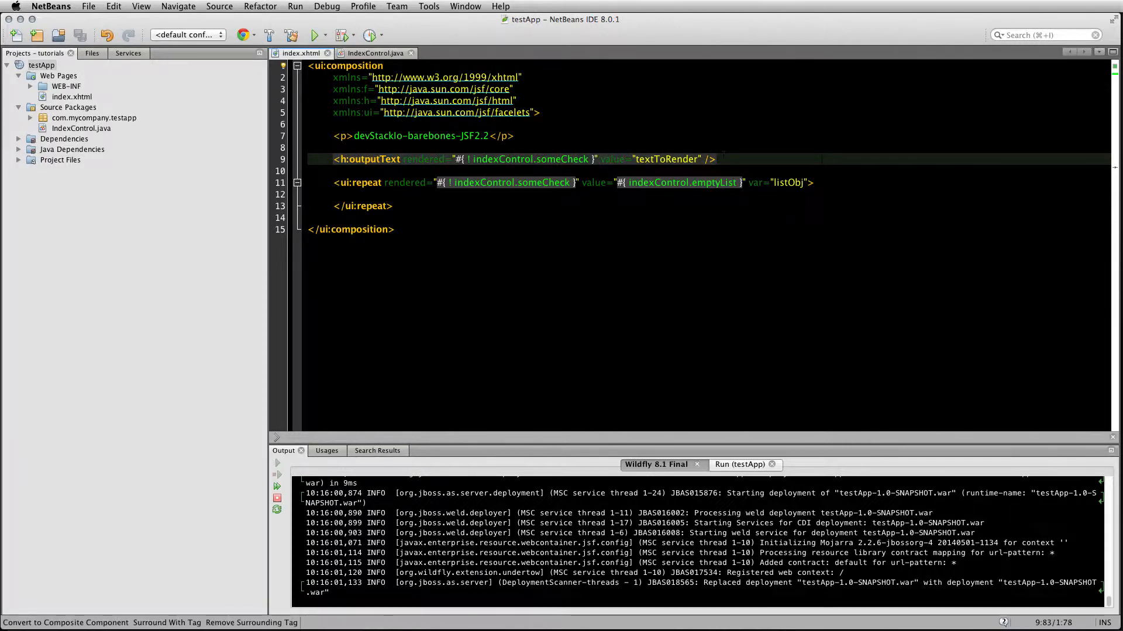
Inspect the ui:repeat line, then view IndexControl.java's emptyList and someCheck fields
left_click(404, 159)
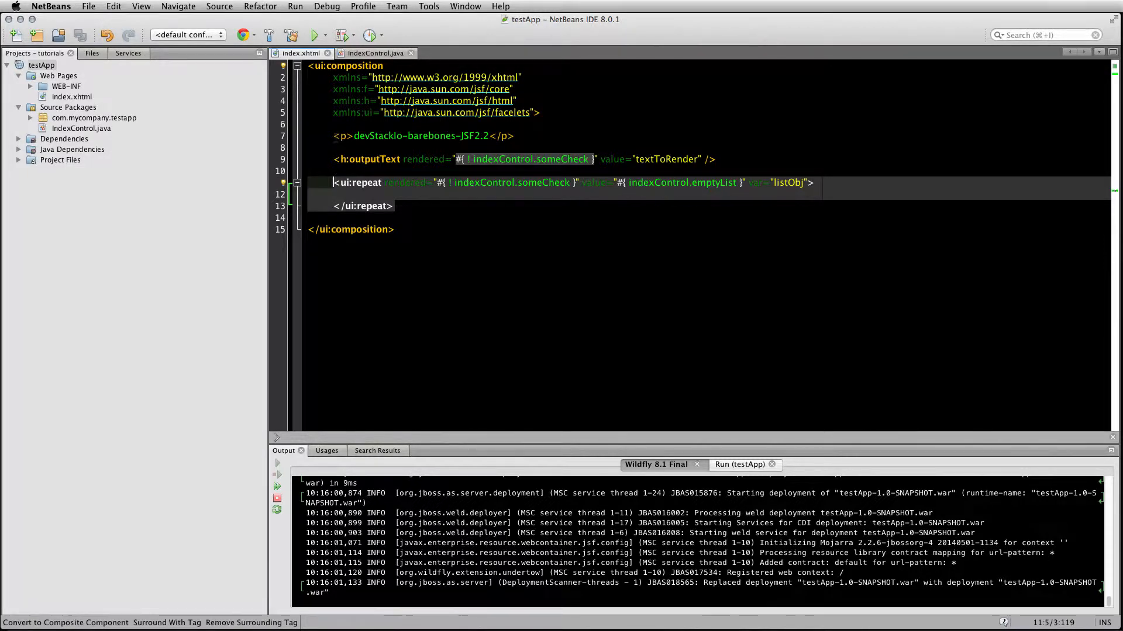
mouse_move(372, 53)
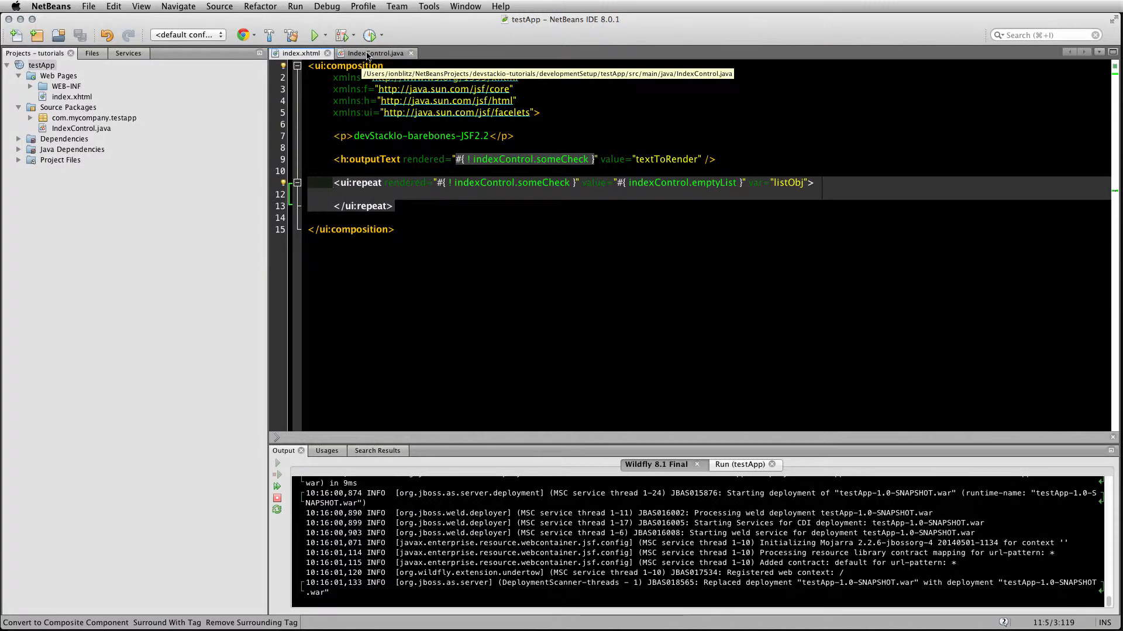
left_click(372, 53)
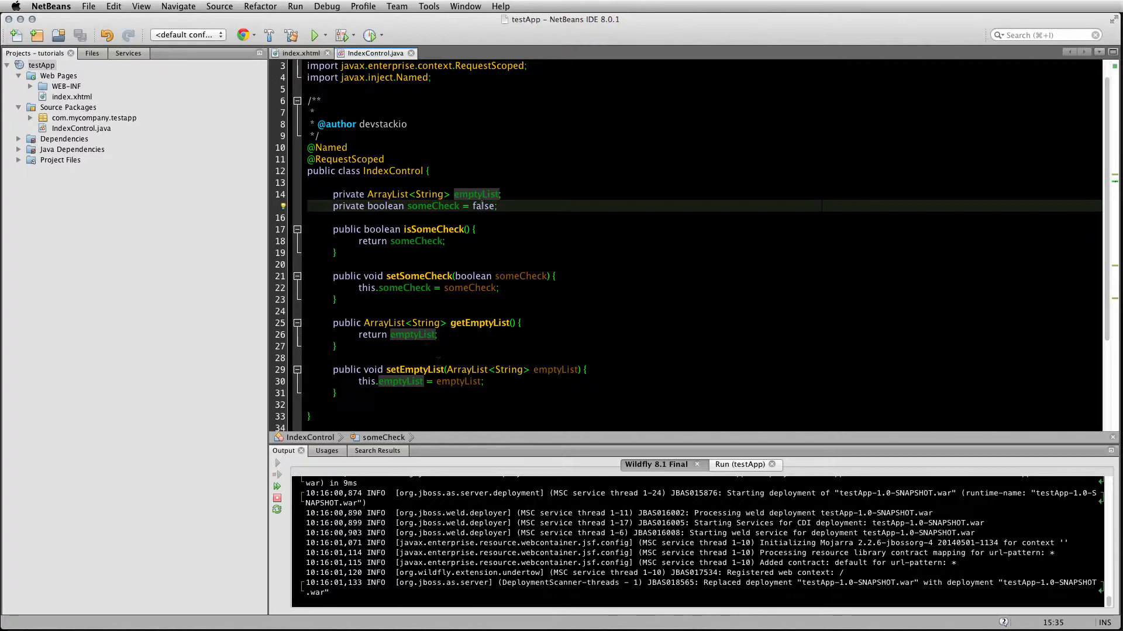
left_click(302, 53)
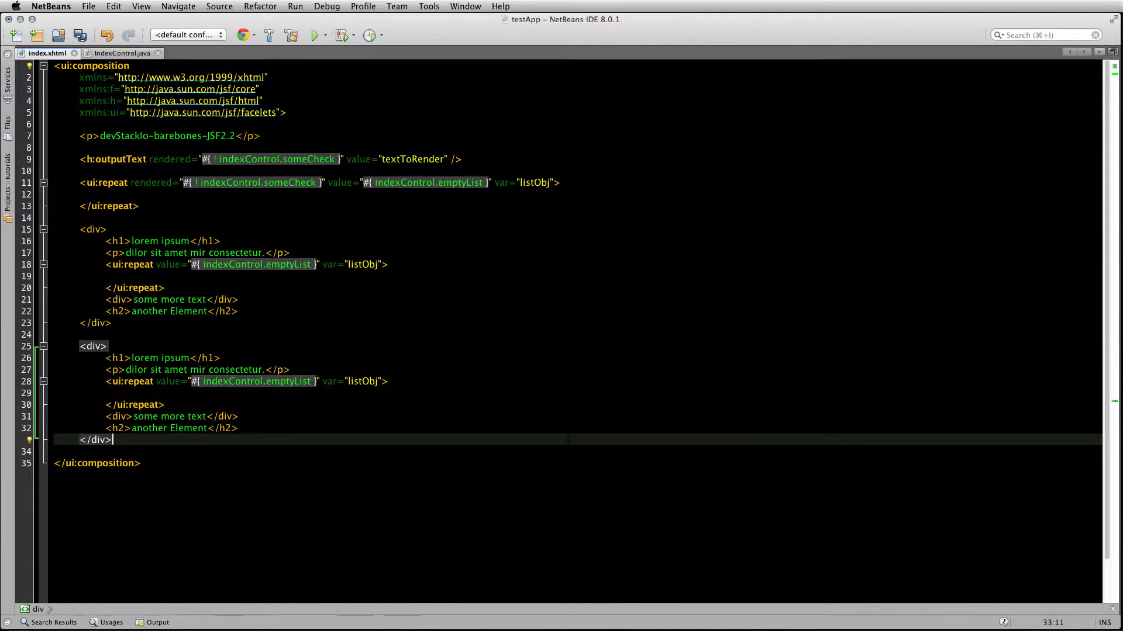
Prefix the two div headings with 'TOP' and 'BOTTOM' in index.xhtml
type("TOP")
left_click(163, 357)
type("B")
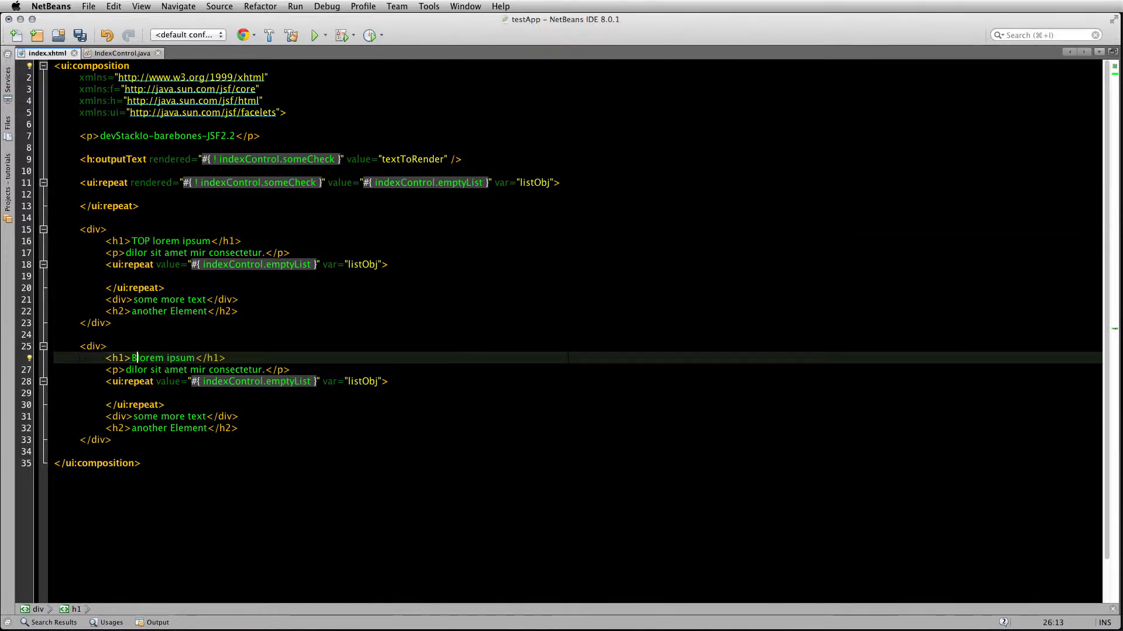
type("OTTOM")
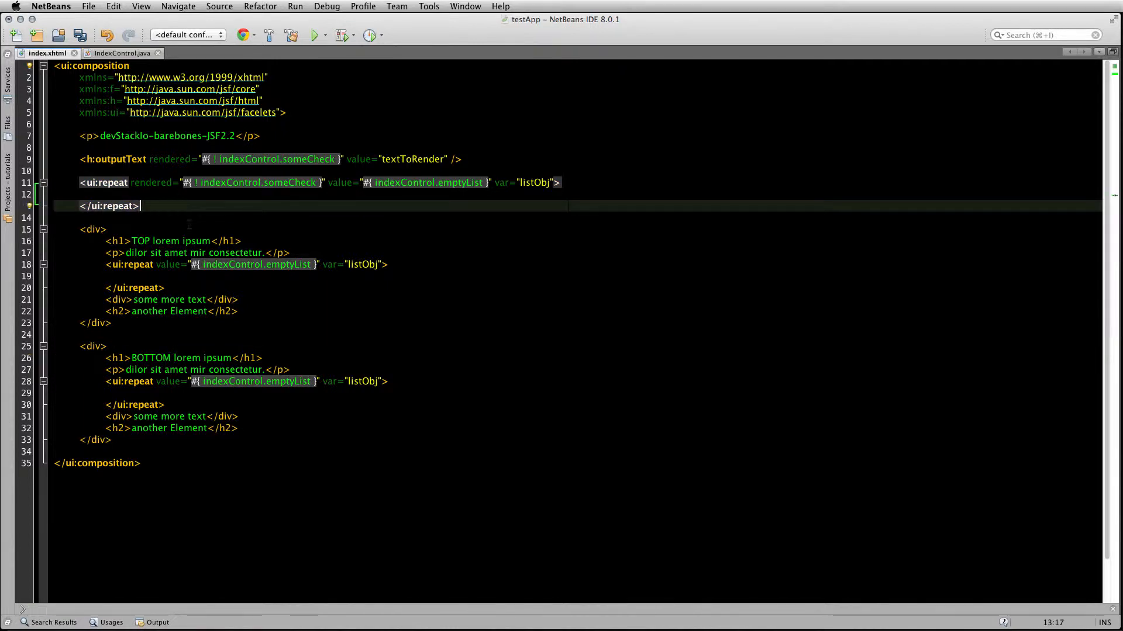
Insert an empty <ui:fragment></ui:fragment> element with blank lines inside, above the TOP div
type("<ui:fragment>")
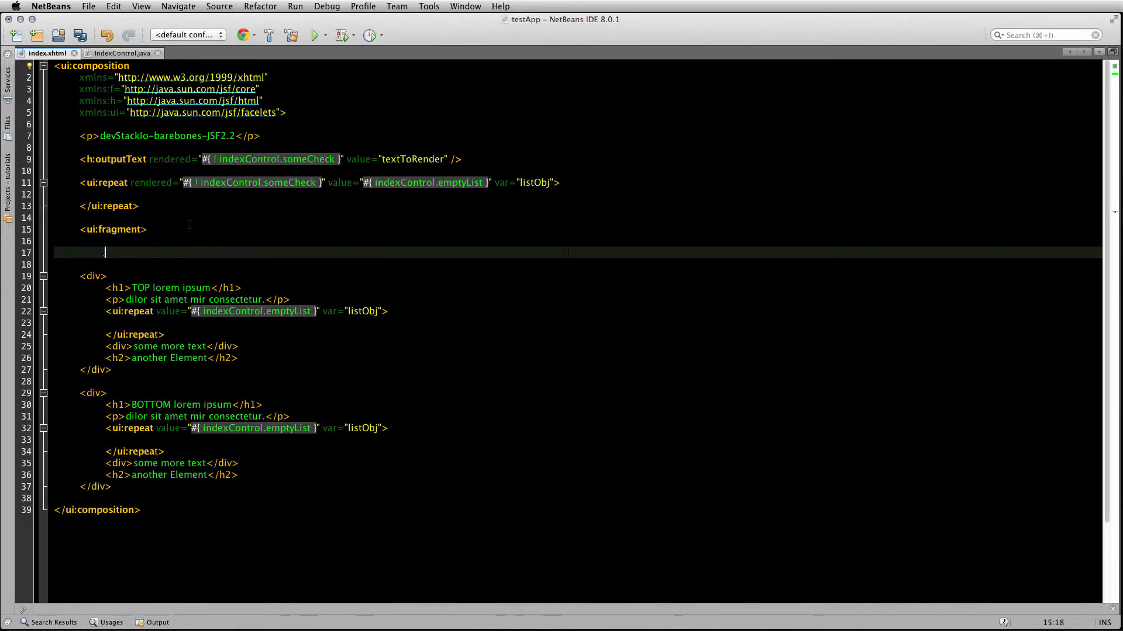
type("</ui:fragment>")
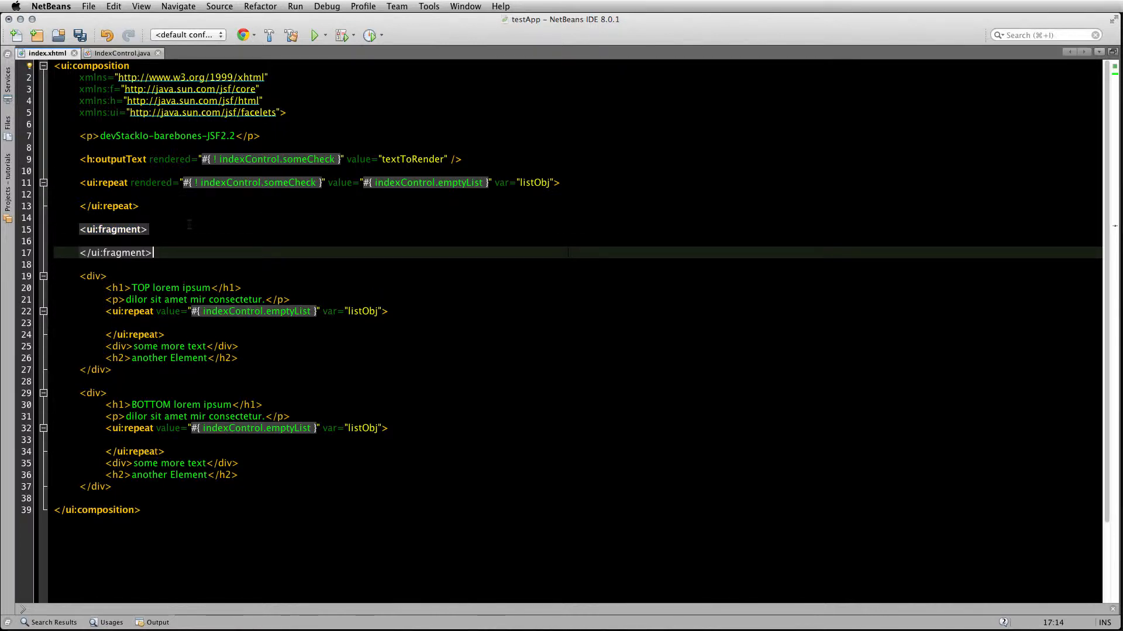
key("Enter")
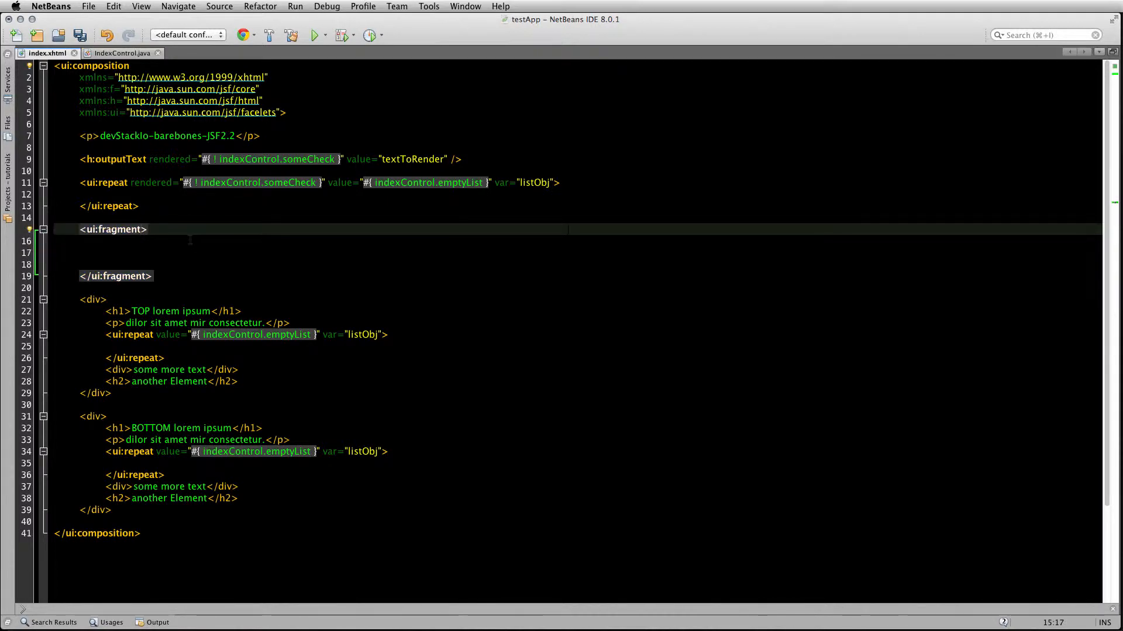
Give the fragment rendered="#{indexControl.someCheck}", move the TOP div inside, then save and run
type("rendered=\"#{indexControl.")
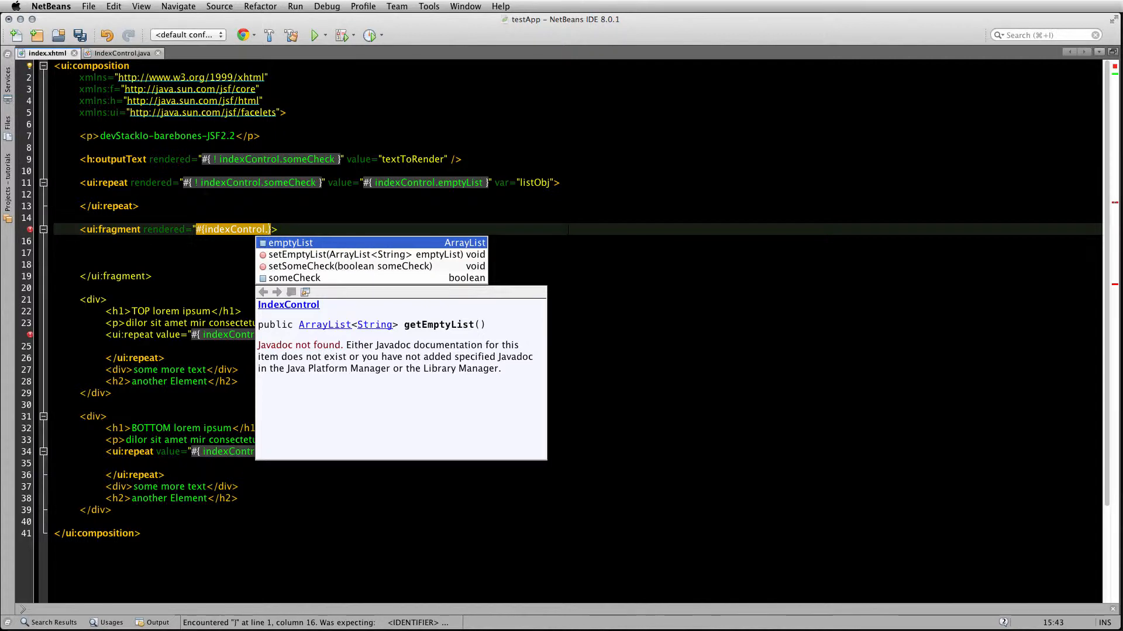
mouse_move(294, 202)
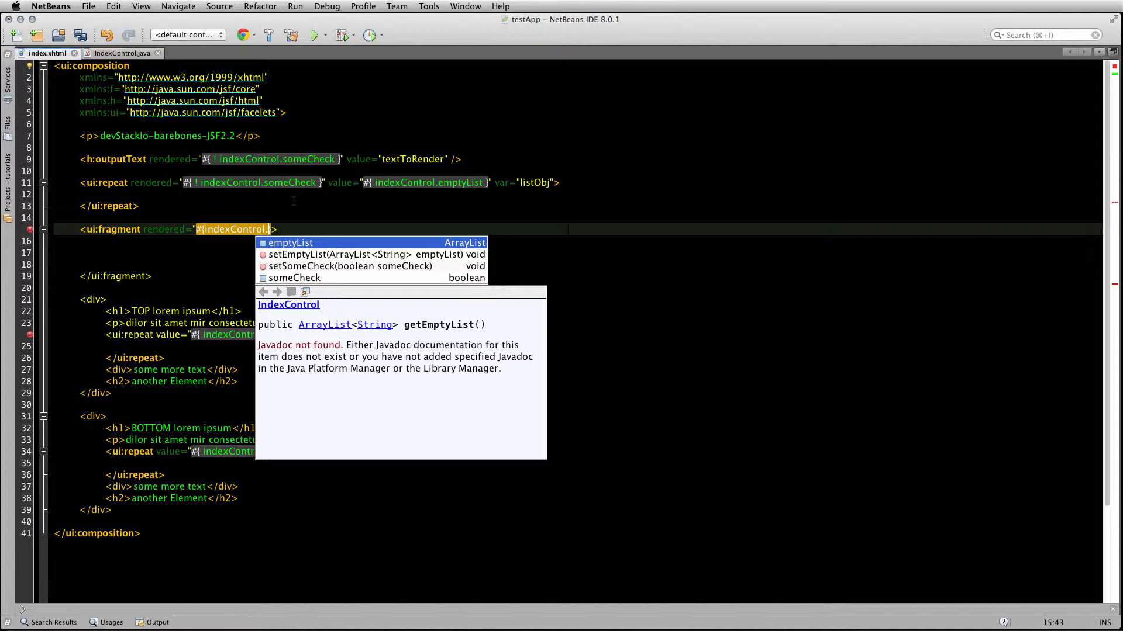
type("som")
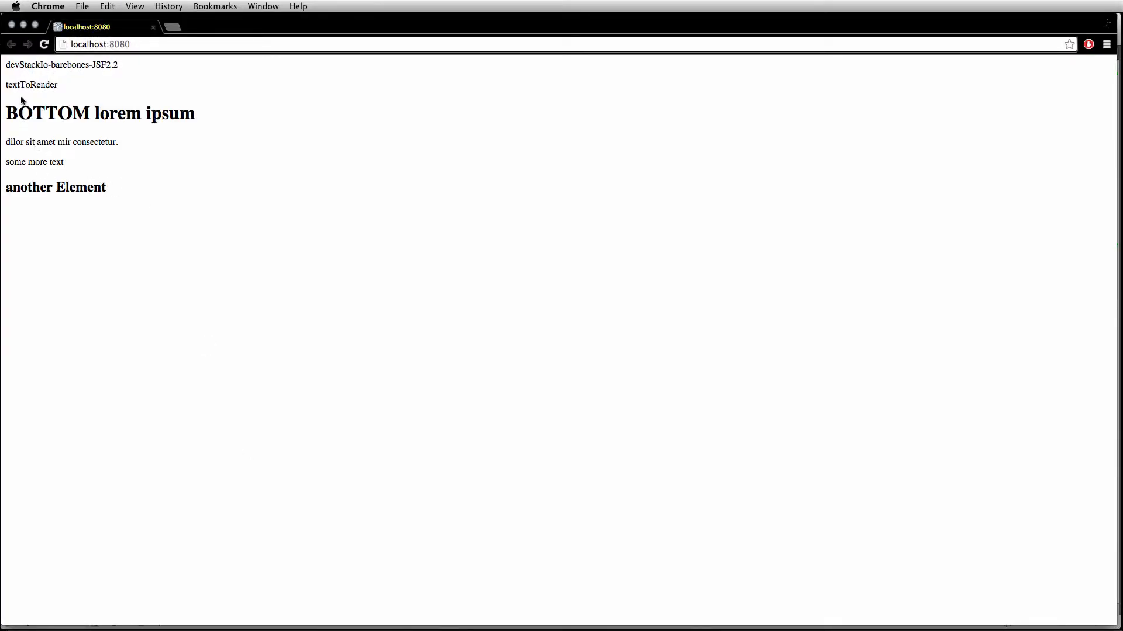
Select textToRender on the localhost:8080 page, where only the BOTTOM block renders
double_click(27, 85)
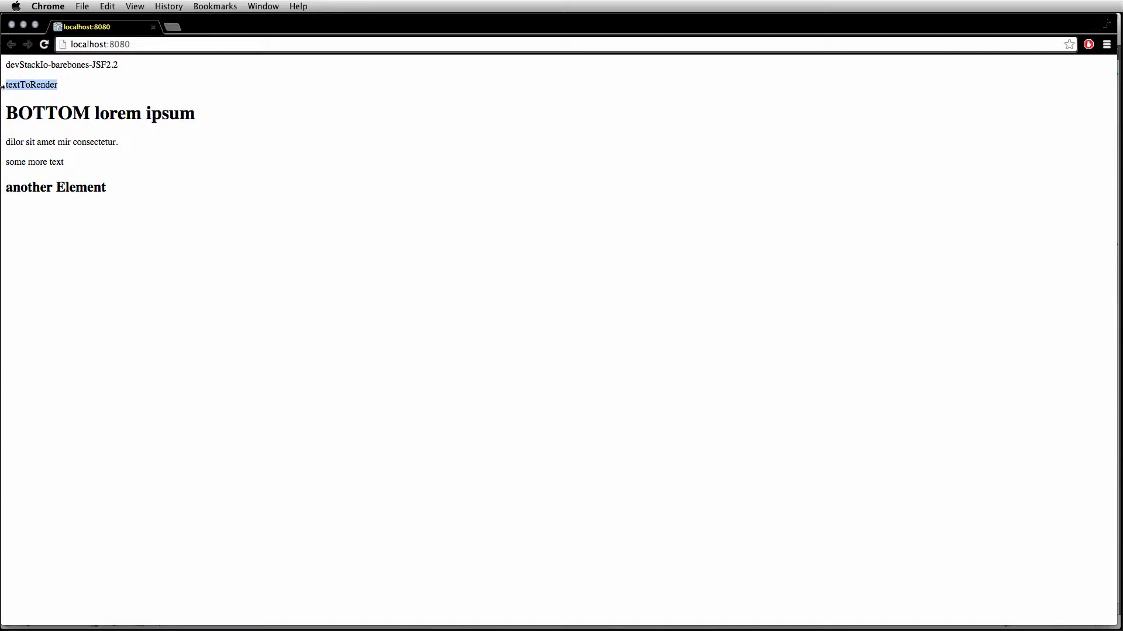
mouse_move(345, 390)
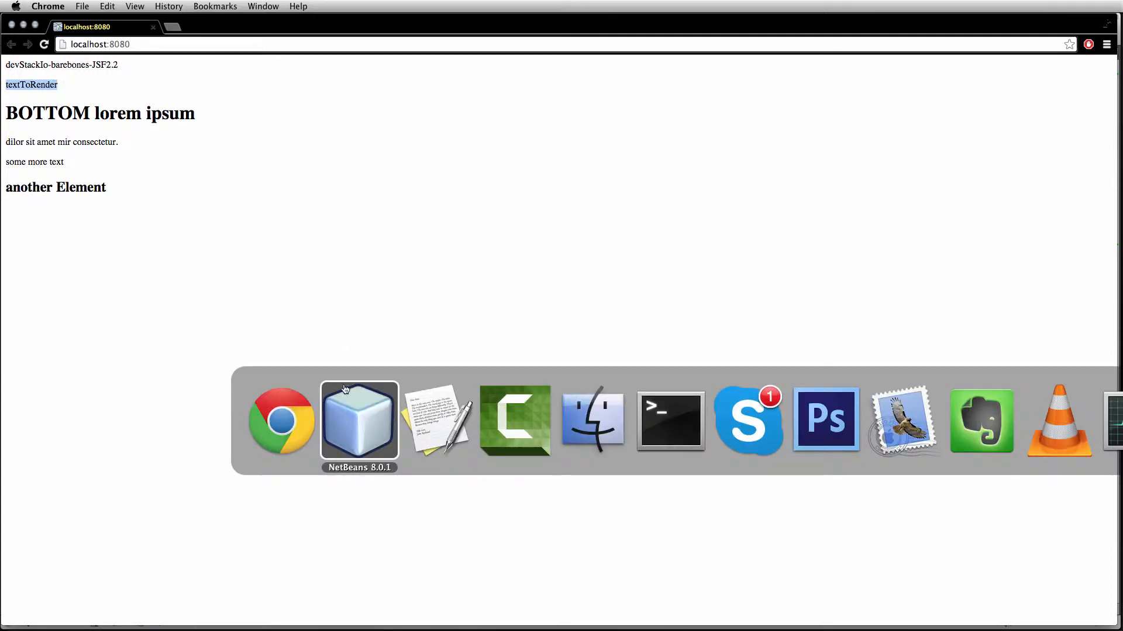
Switch from Chrome back to NetBeans via the Dock icon
left_click(359, 421)
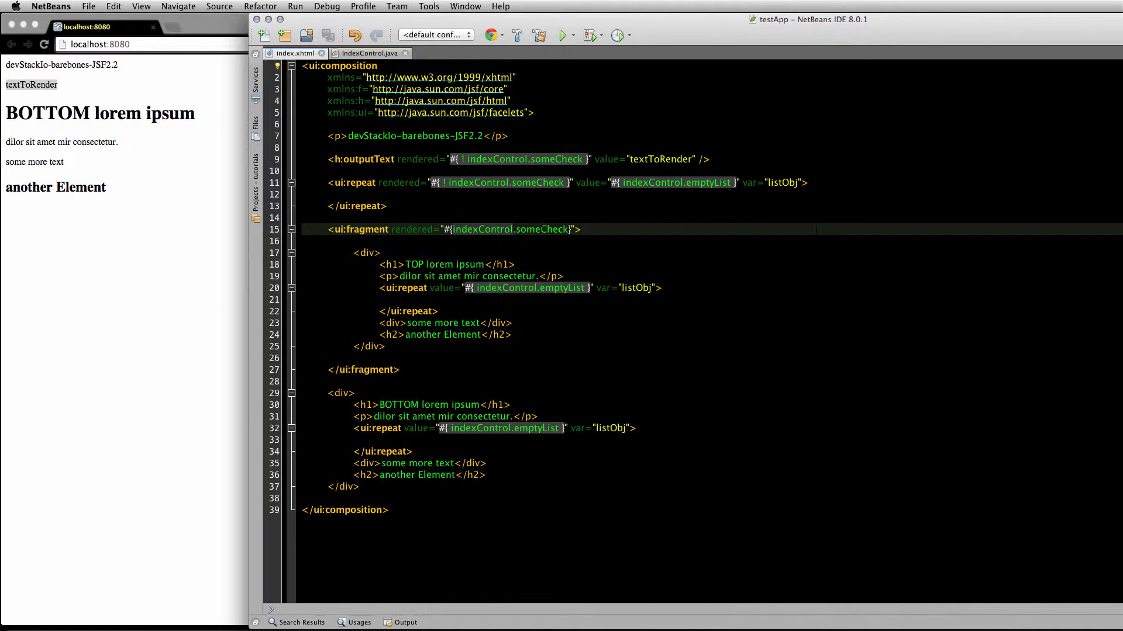
left_click(372, 53)
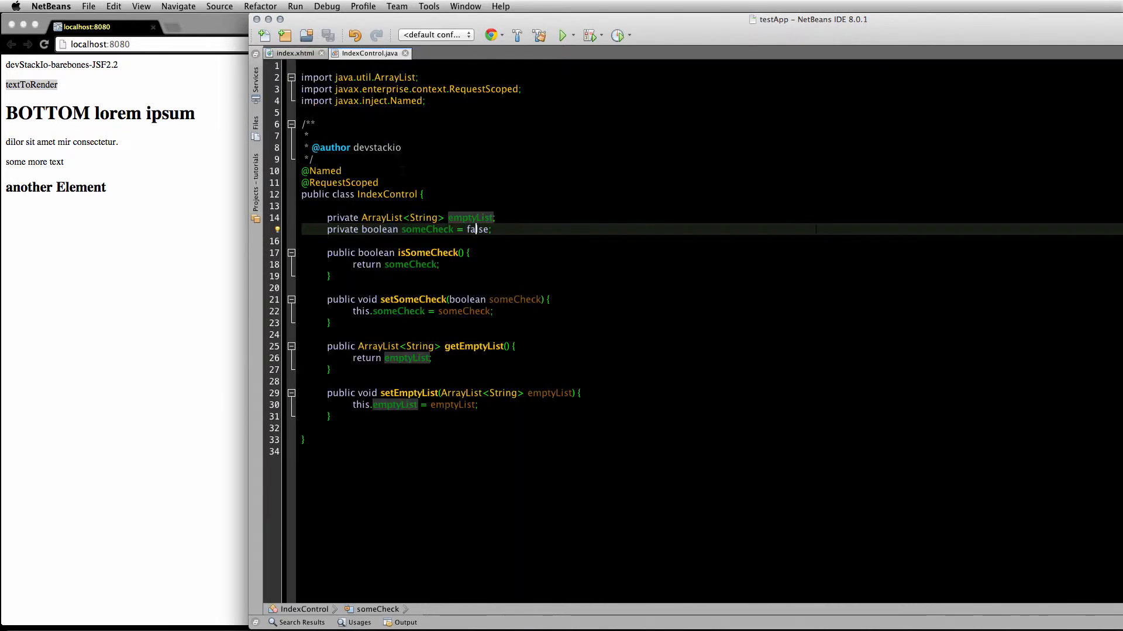
left_click(297, 53)
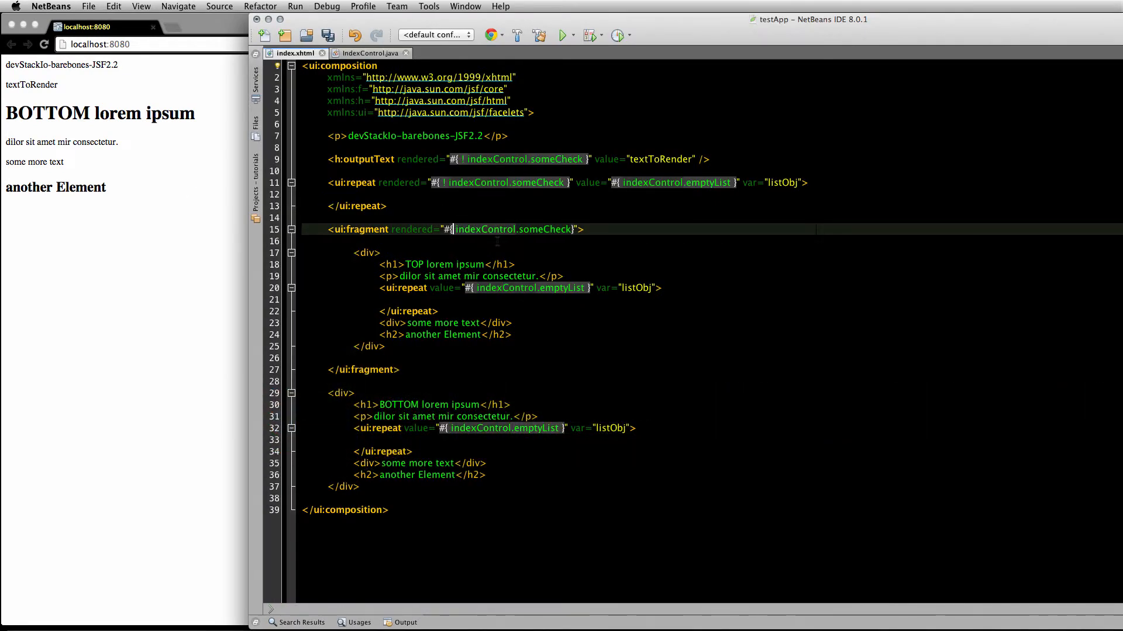
Change the condition to !indexControl.someCheck, reload Chrome showing both blocks, and return to NetBeans
type("!")
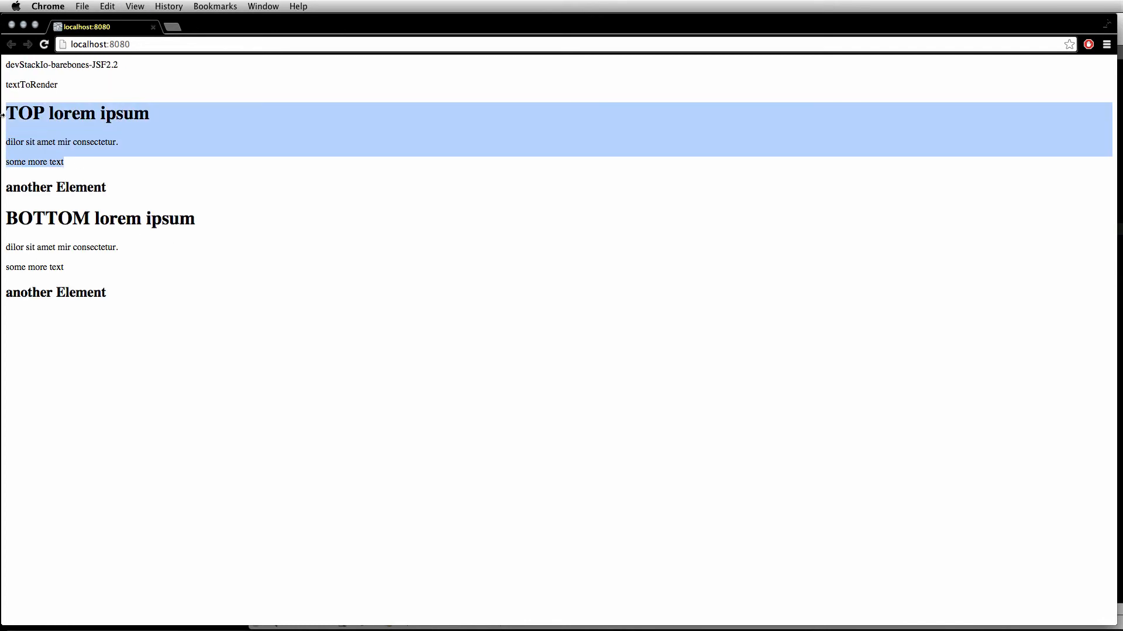
mouse_move(359, 219)
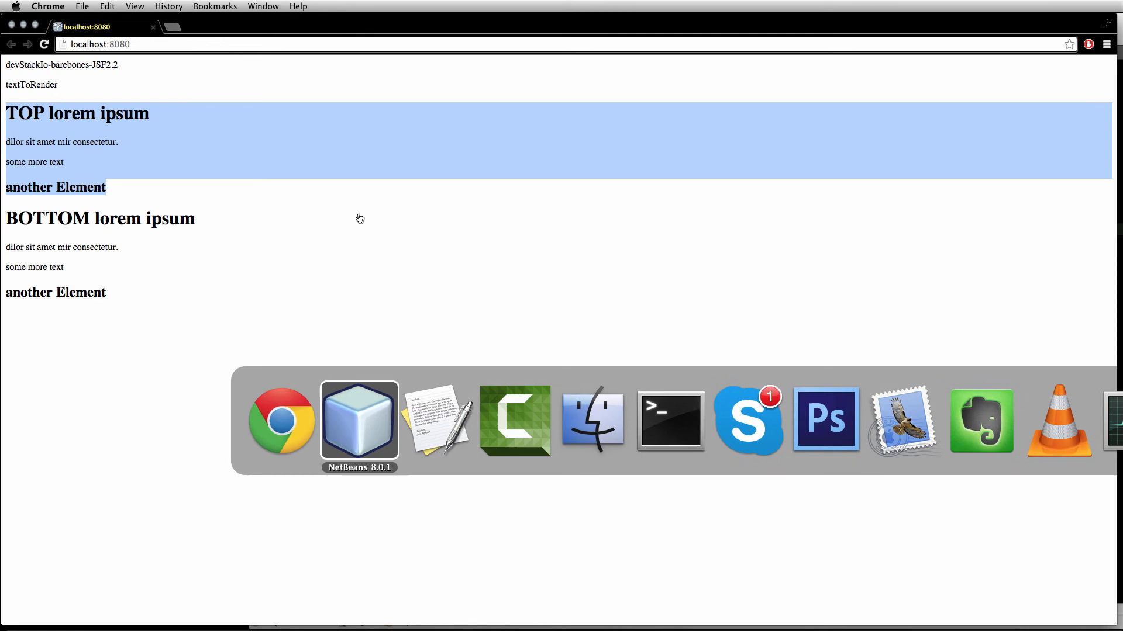
left_click(358, 421)
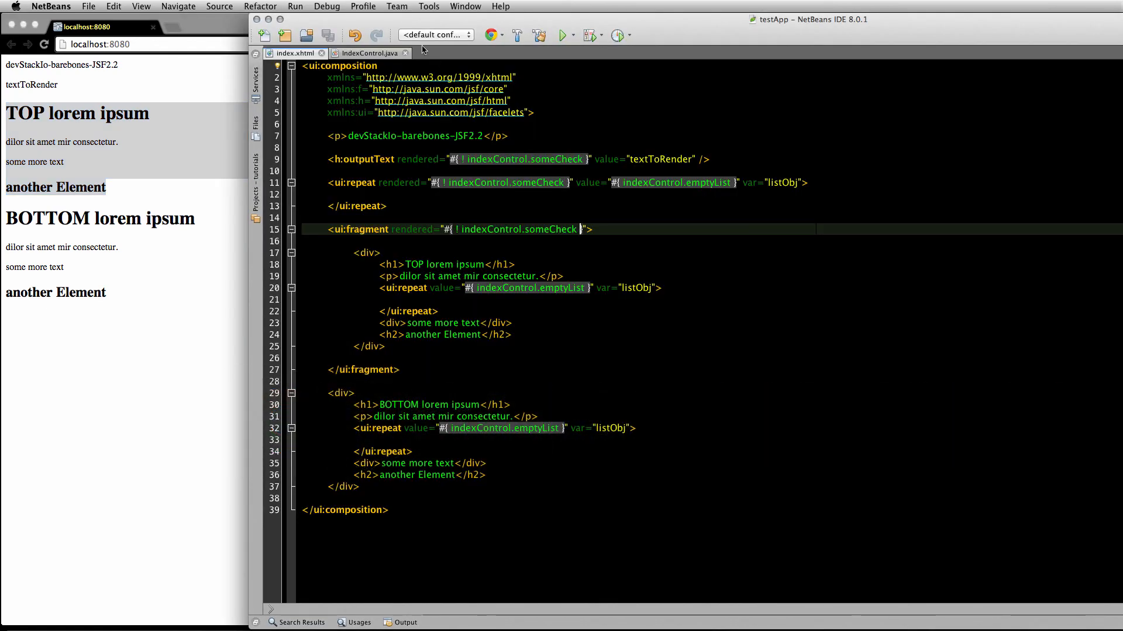